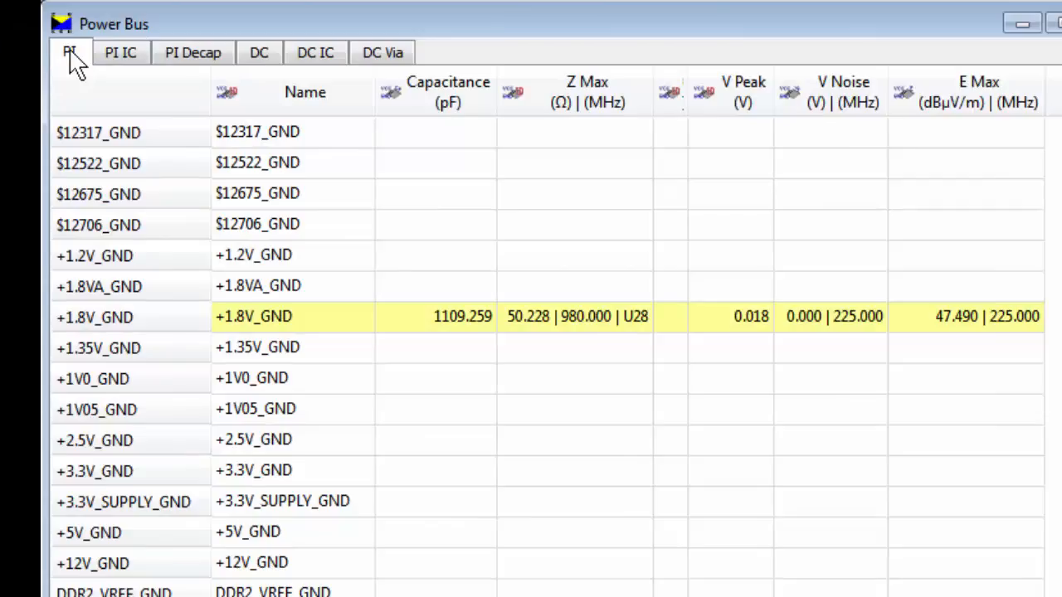
# Review the effectiveness details of decoupling capacitor C174 in the PI Decap results.
pyautogui.click(119, 52)
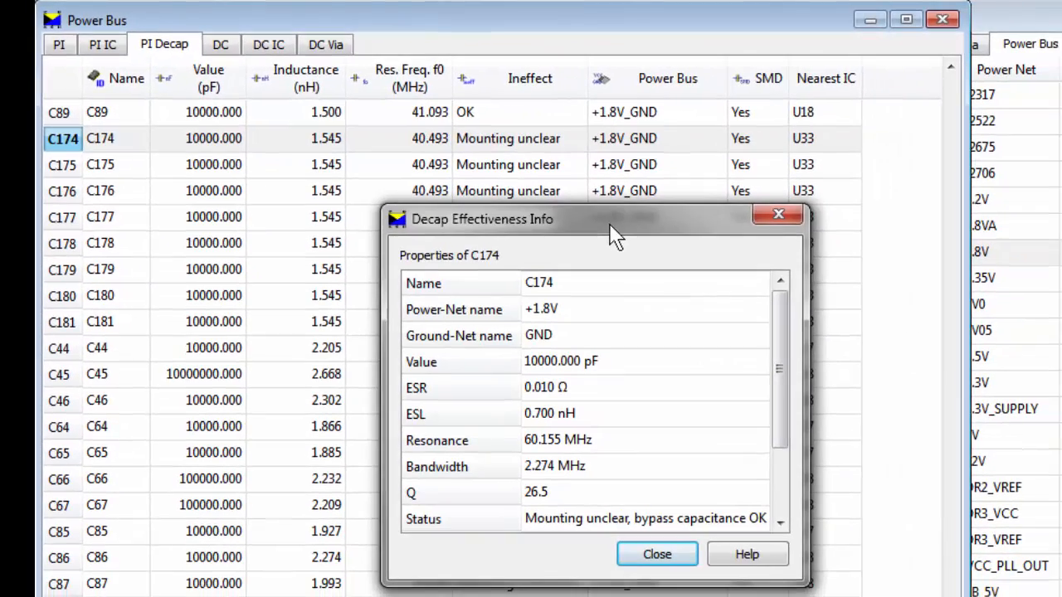
pyautogui.moveTo(594, 538)
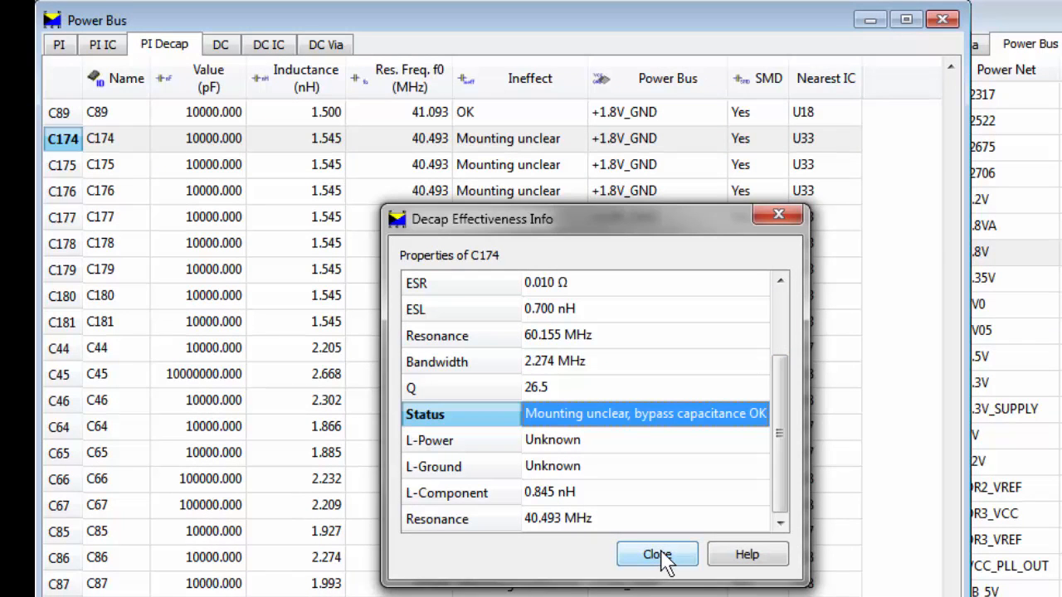
pyautogui.click(657, 554)
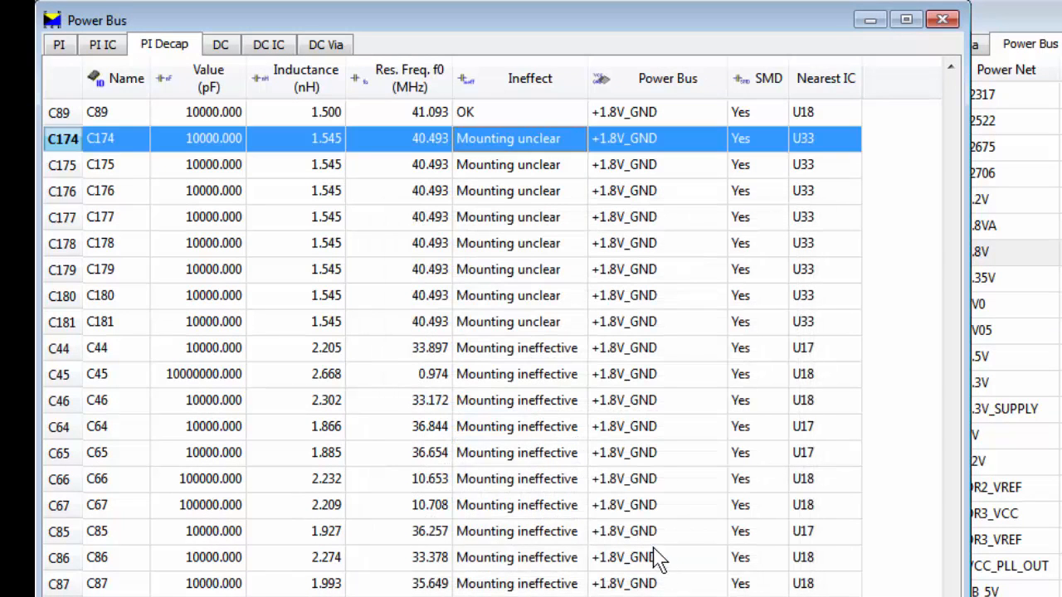
# Review the effectiveness details of decoupling capacitor C44 and dismiss them.
pyautogui.click(518, 349)
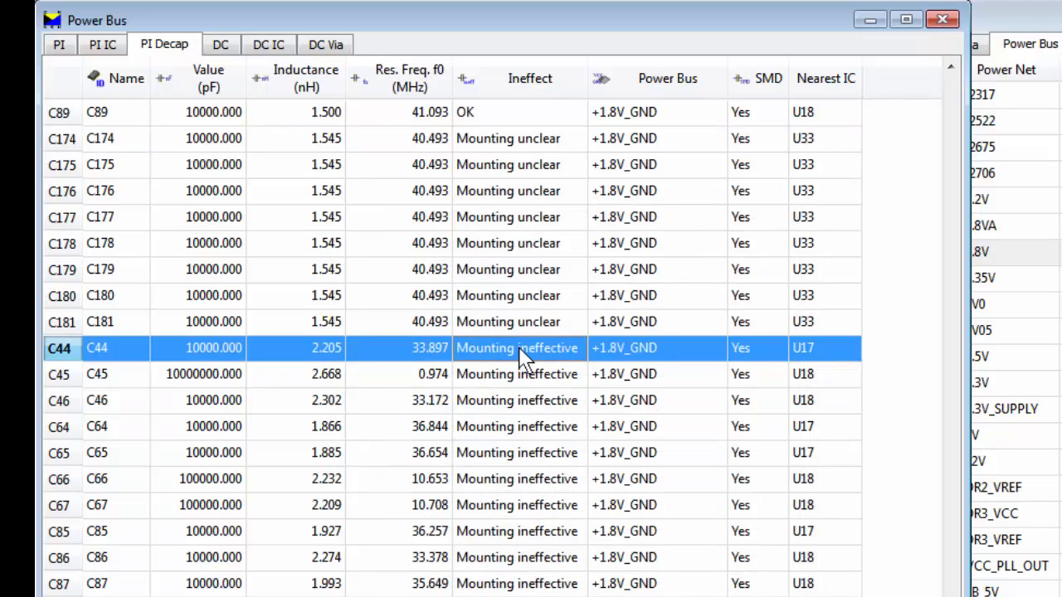
pyautogui.rightClick(518, 347)
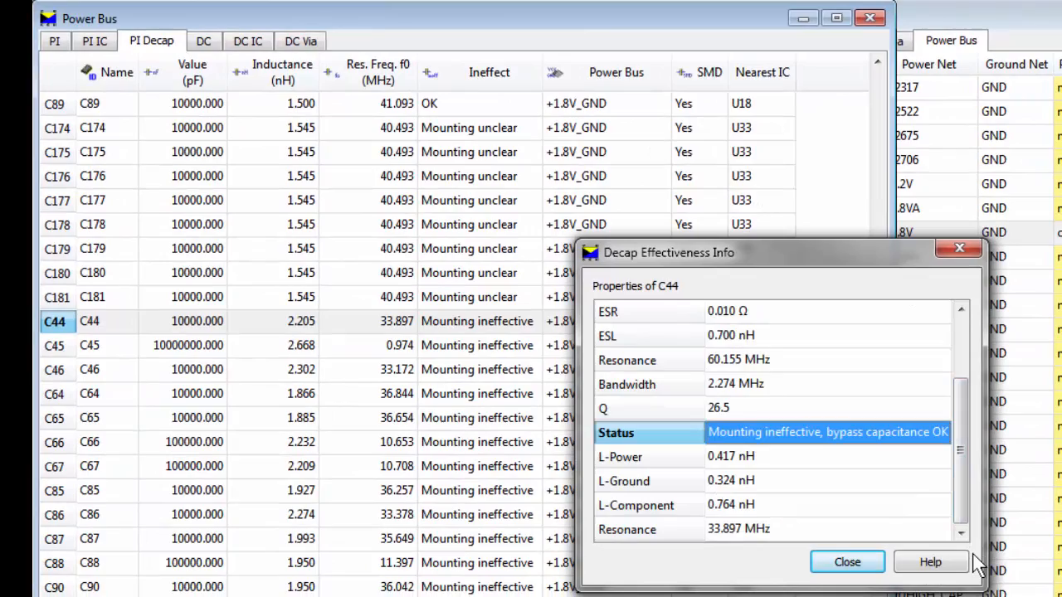
pyautogui.click(846, 561)
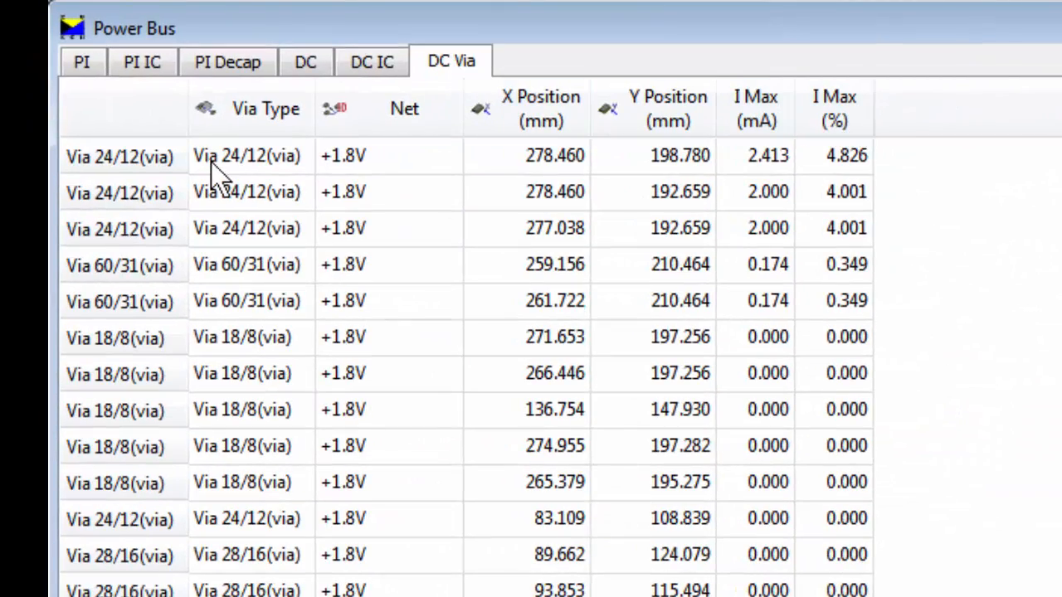
# Inspect the first +1.8V via's actions before moving to the DC power-bus results.
pyautogui.rightClick(245, 192)
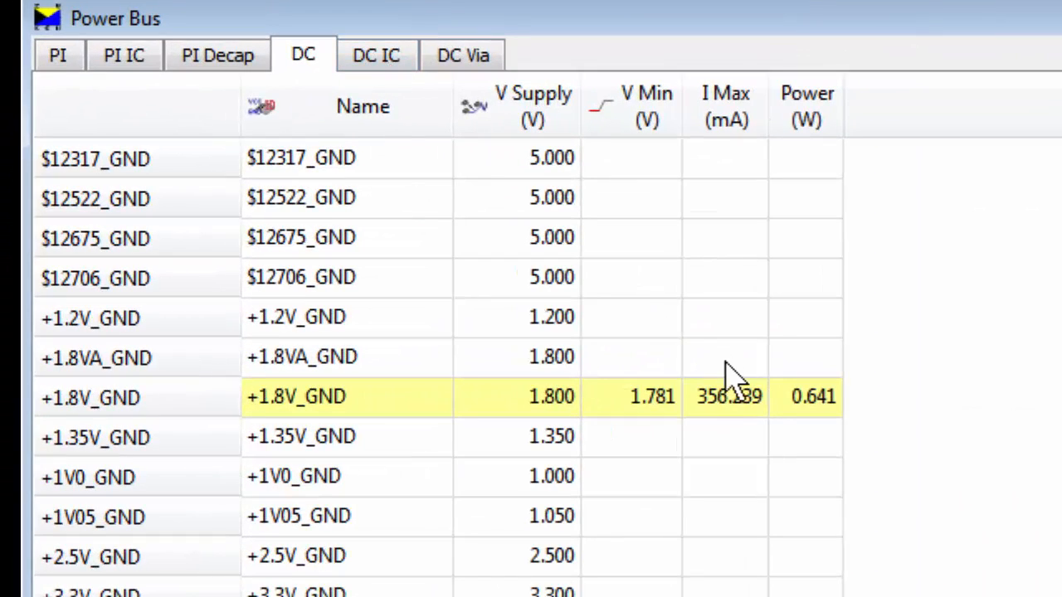
# View the 3D current distribution of the +1.8V_GND power bus and dismiss it.
pyautogui.rightClick(728, 395)
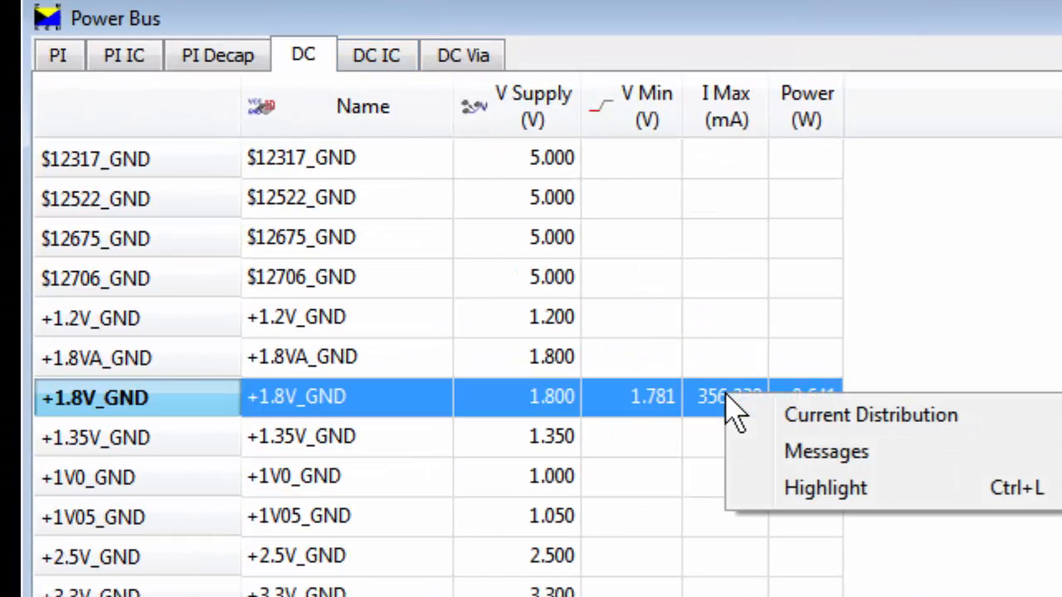
pyautogui.moveTo(838, 428)
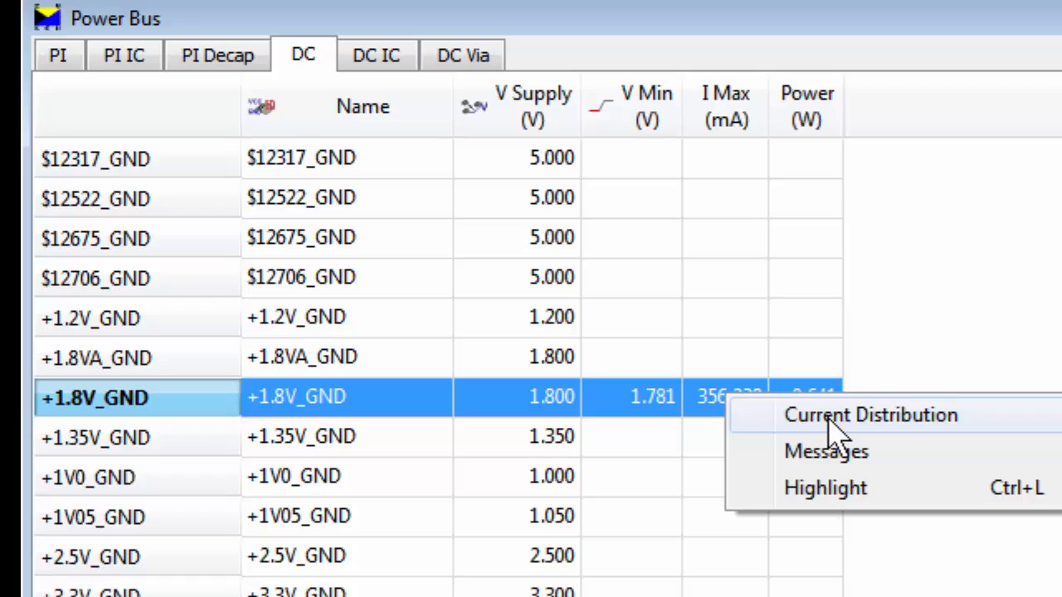
pyautogui.click(869, 415)
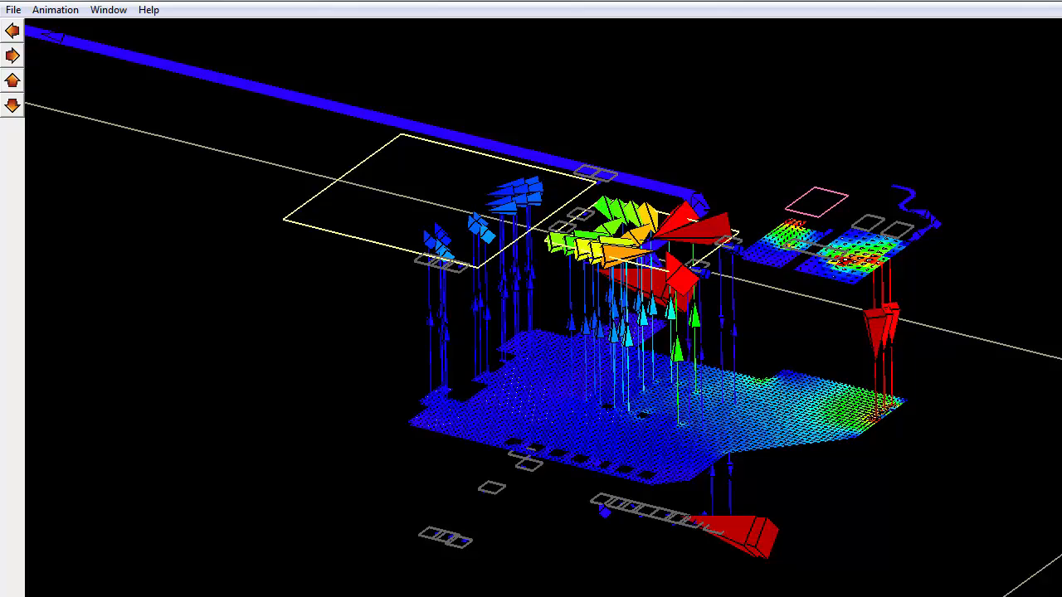
pyautogui.click(128, 32)
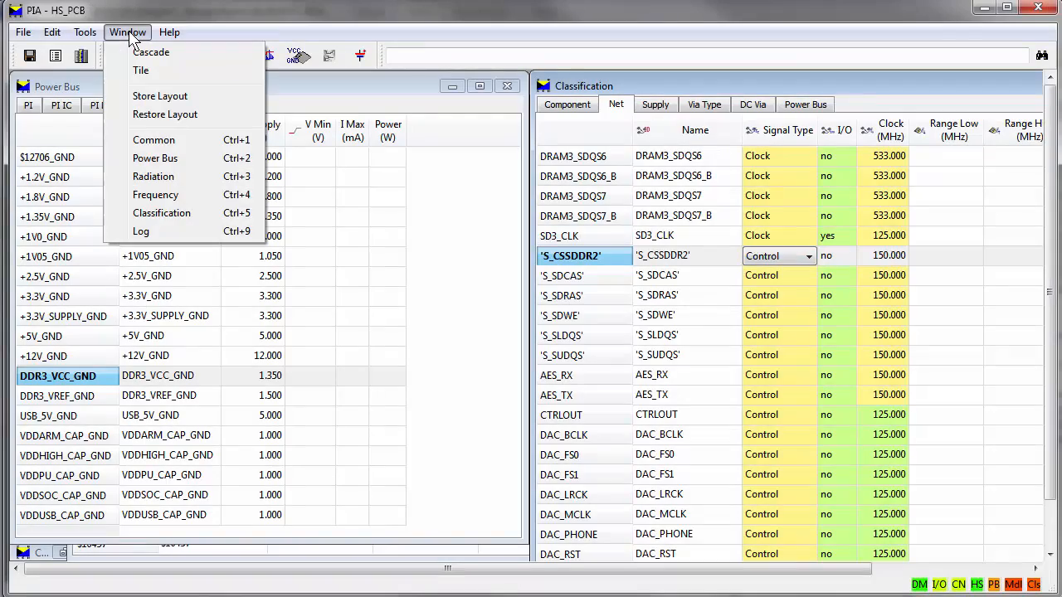
# Show EMI frequency results with the 375 MHz entry selected, ordered by signal-loop radiation.
pyautogui.click(156, 194)
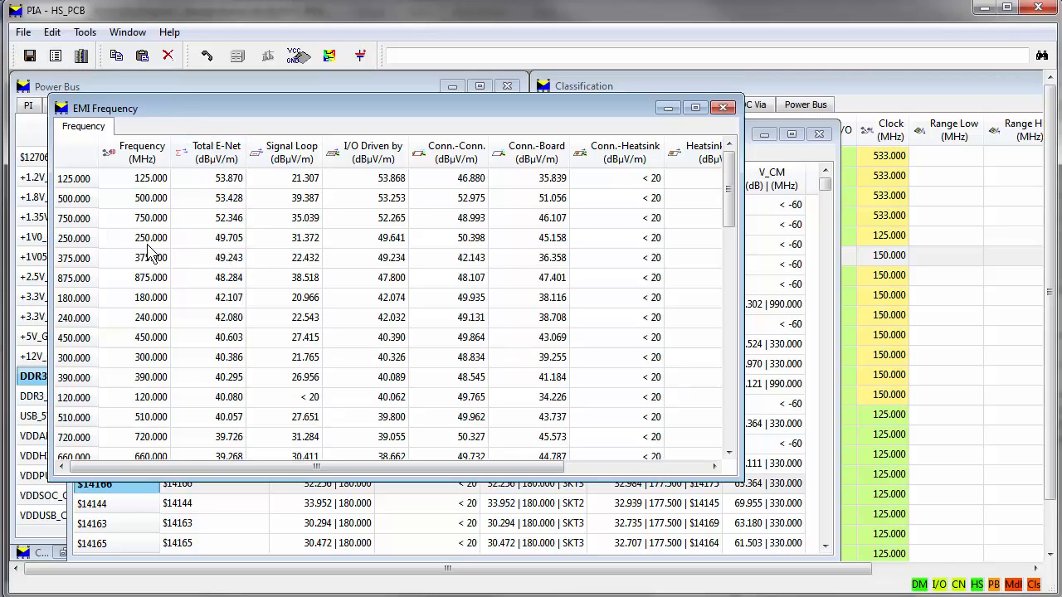
pyautogui.click(73, 259)
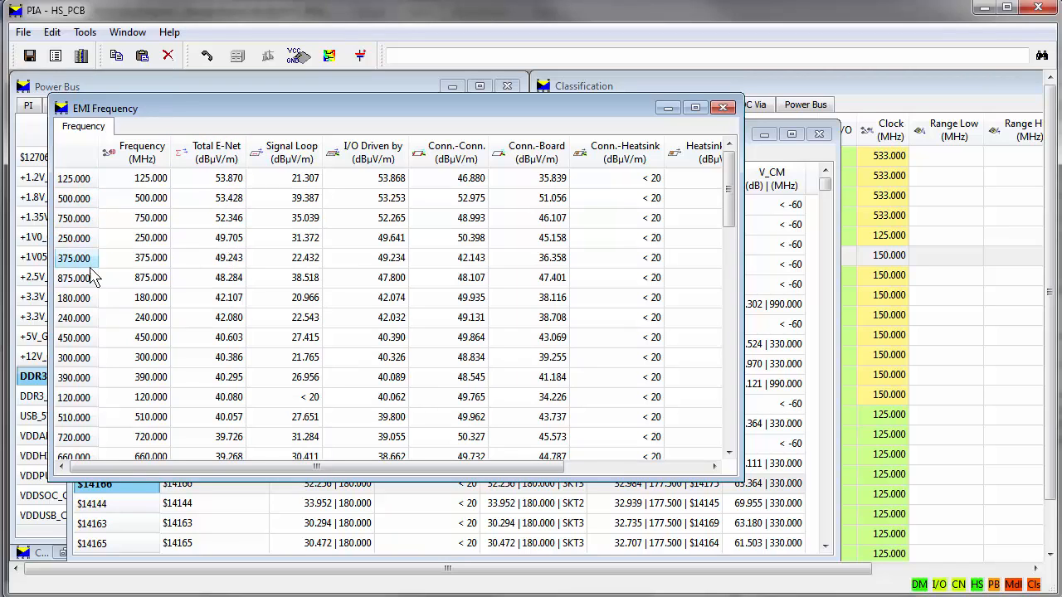
pyautogui.click(292, 152)
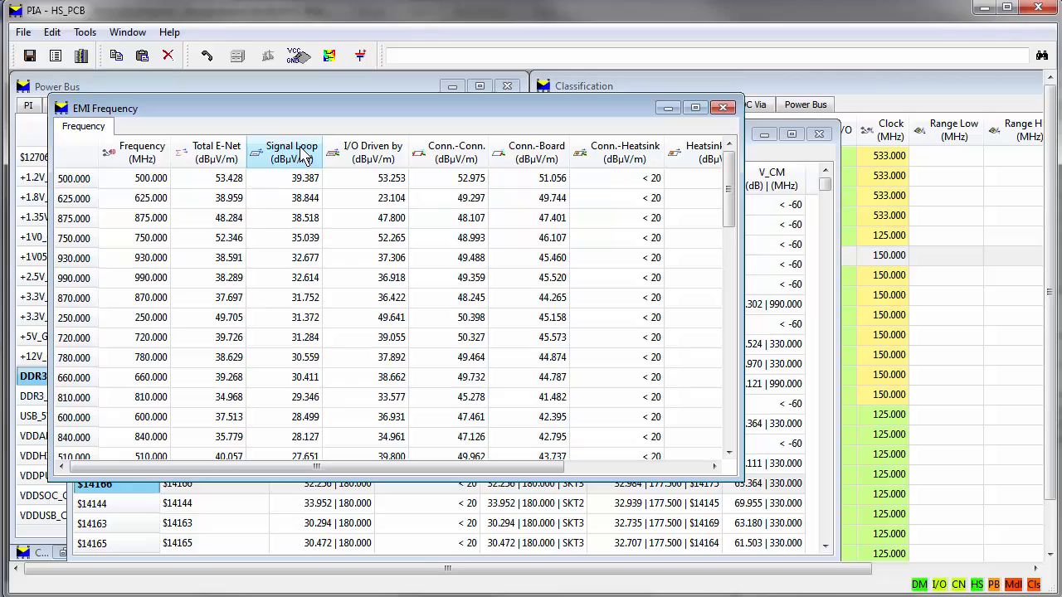
pyautogui.click(371, 152)
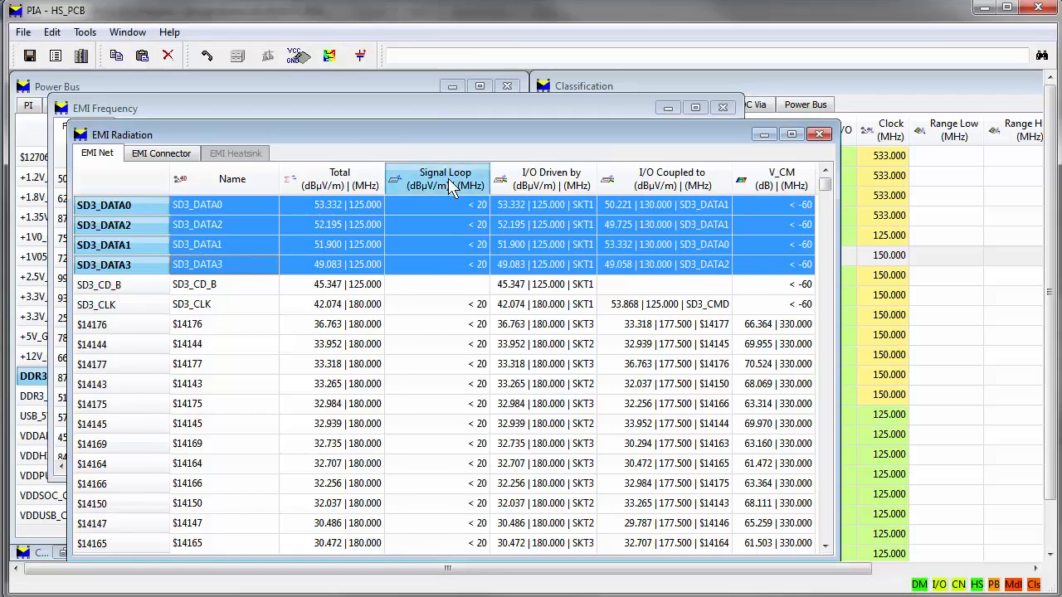
# Order EMI nets by signal-loop radiation and bring up the SD3 net actions for highlighting.
pyautogui.click(444, 179)
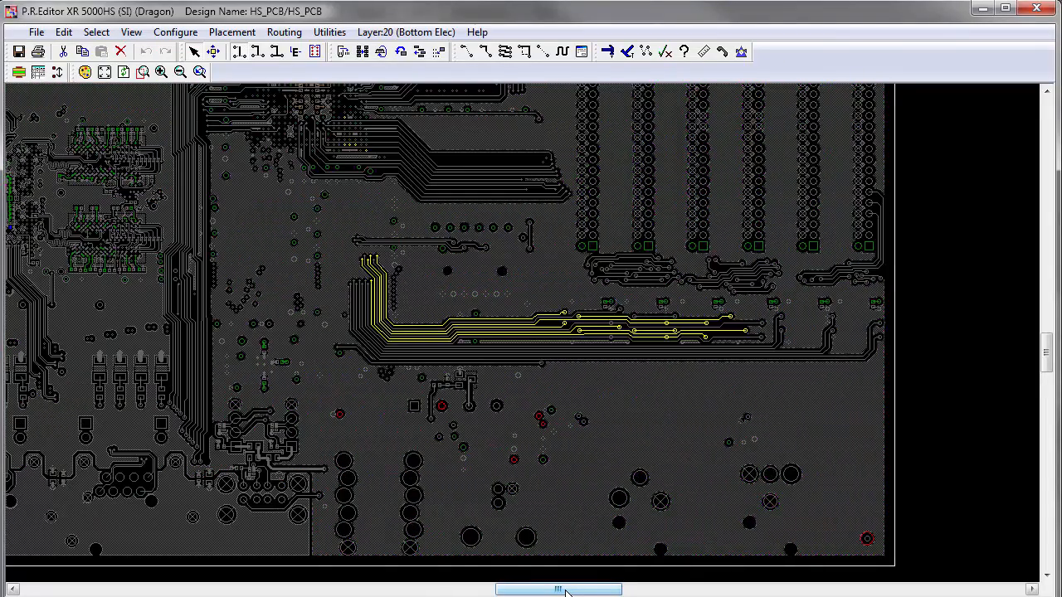
pyautogui.rightClick(465, 224)
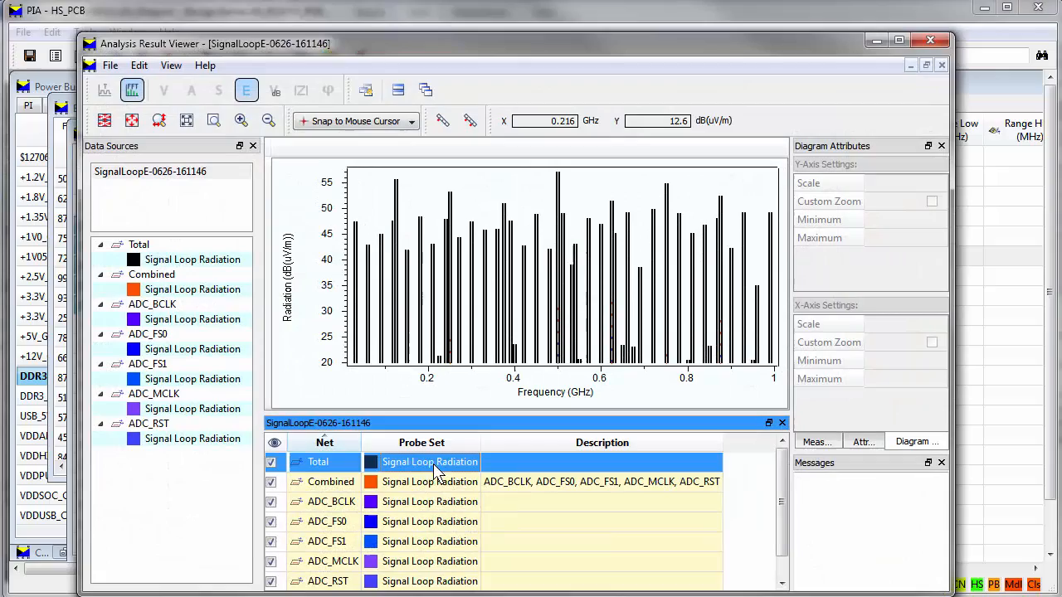
# Emphasise the Combined ADC signal-loop radiation curve, then return to the board layout.
pyautogui.click(330, 481)
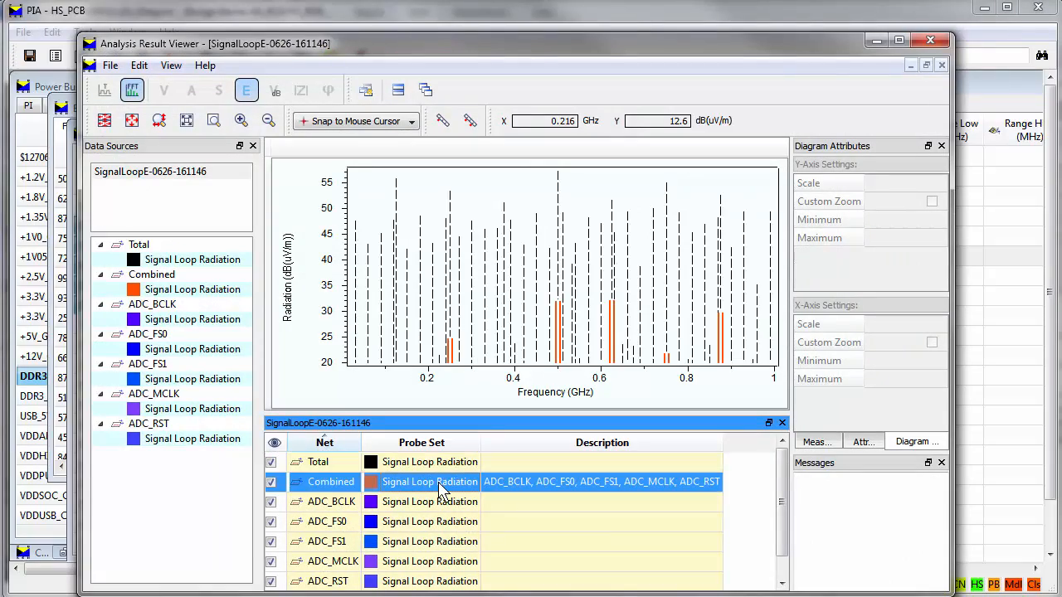
pyautogui.click(326, 541)
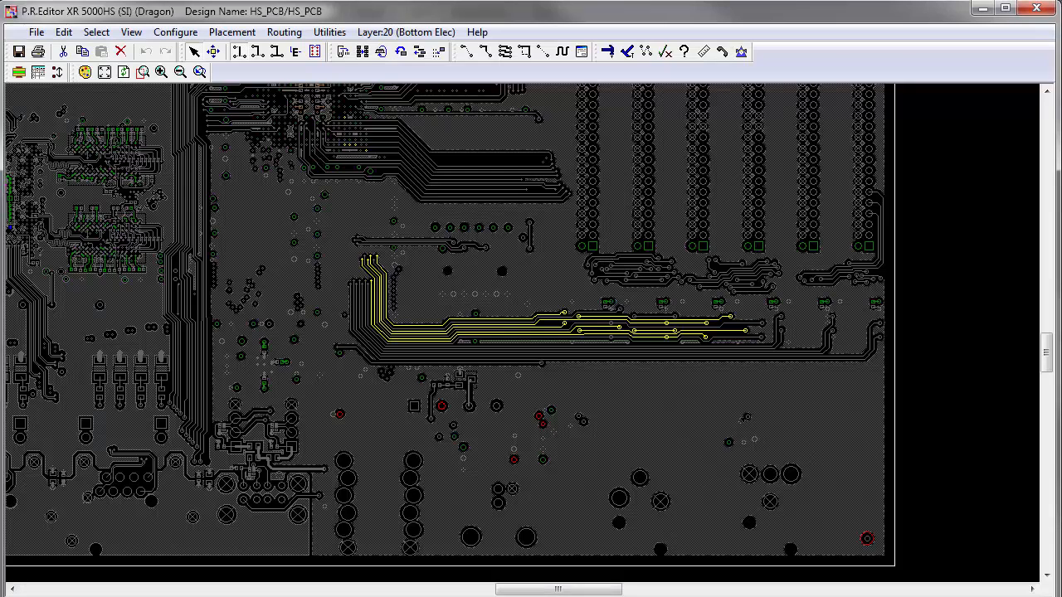
# Overlay the IO-Voltage Distribution map on the board layout via Map Manager.
pyautogui.click(328, 32)
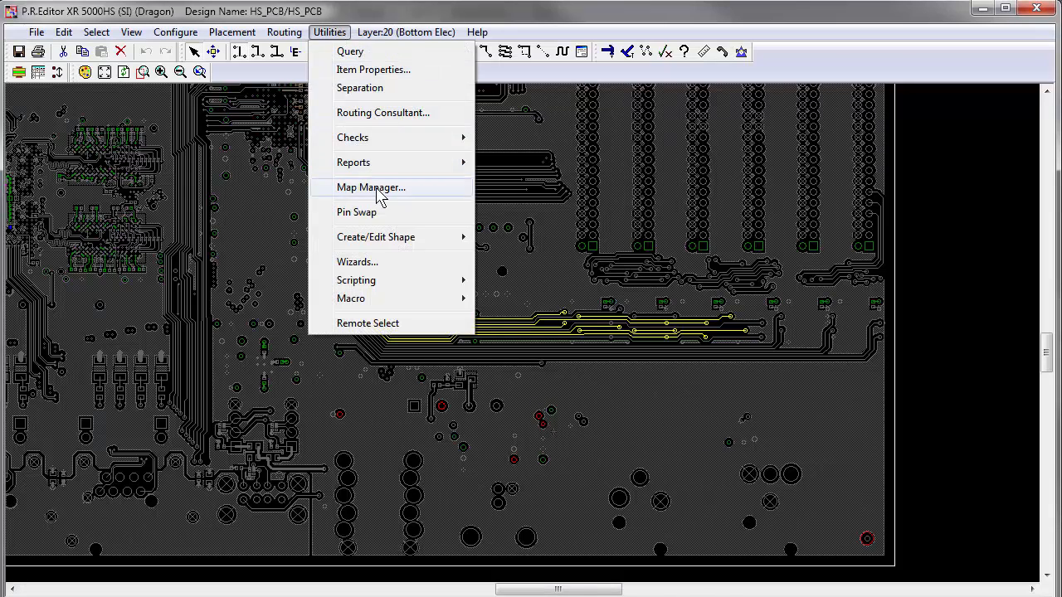
pyautogui.click(371, 186)
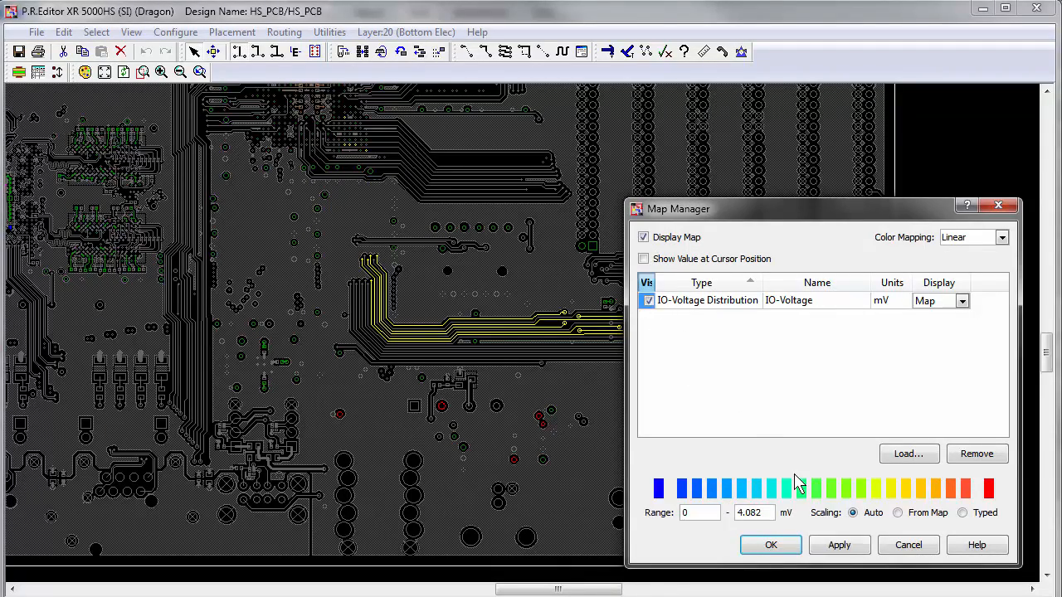
pyautogui.click(770, 544)
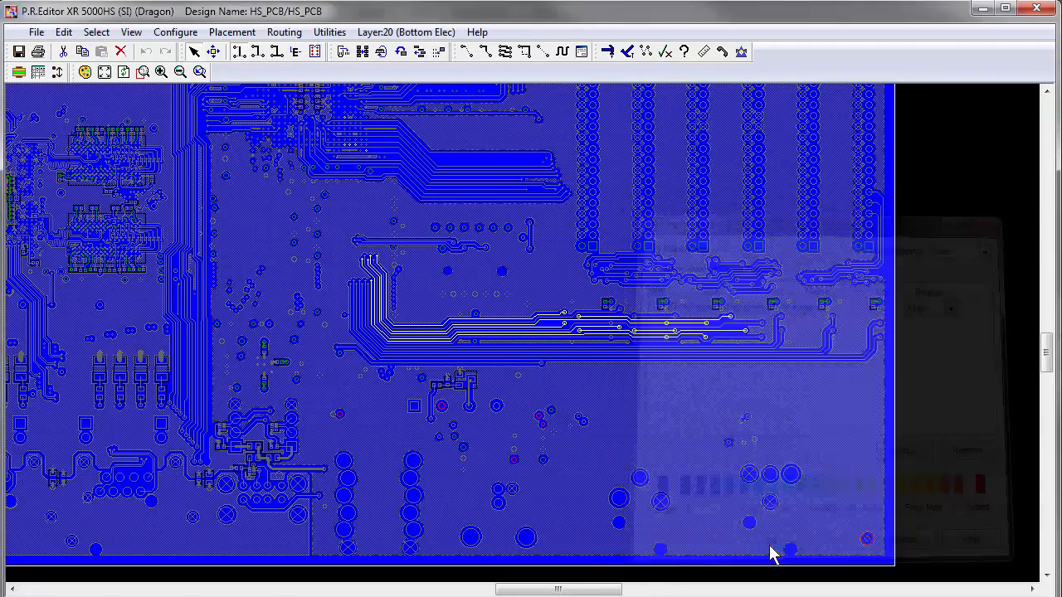